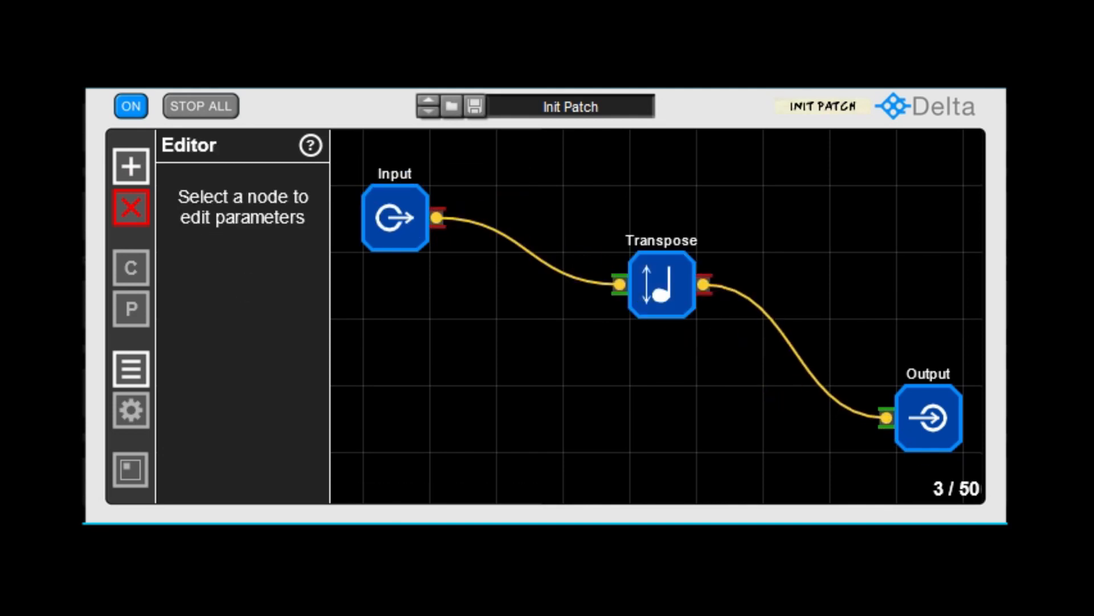
Load the Strum Medium patch and view the Seq Switch node's parameters
left_click(660, 283)
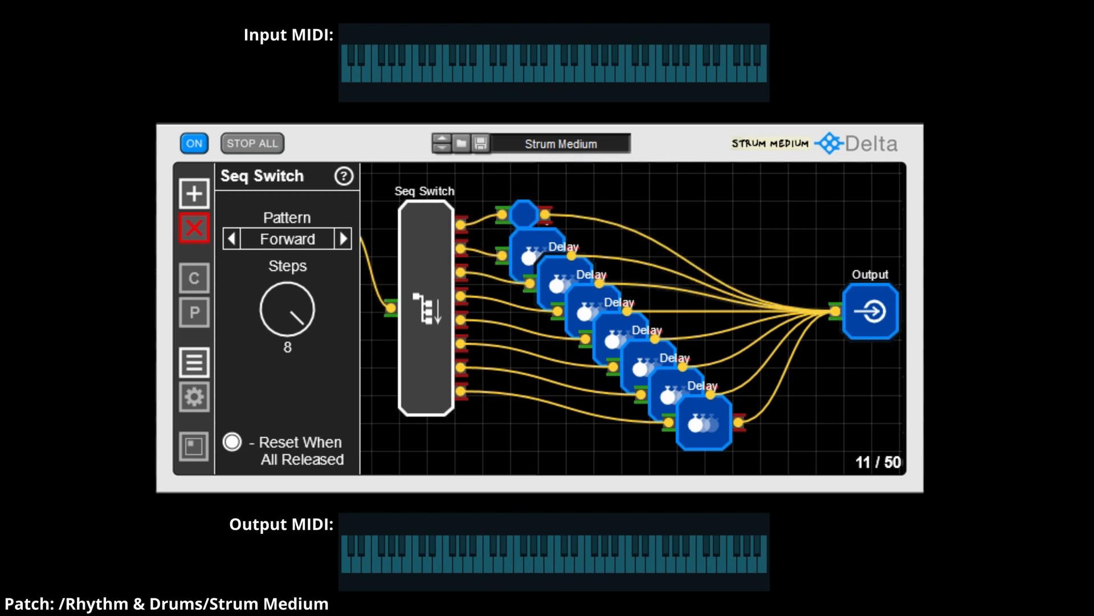
left_click(442, 143)
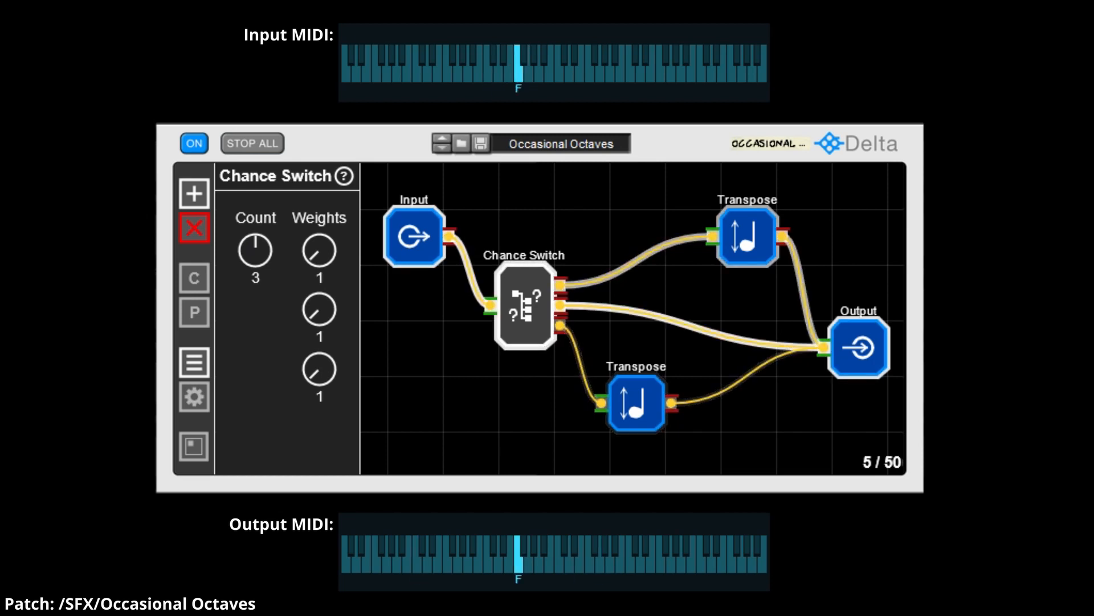
Switch Delta's MIDI processing off and back on with Occasional Octaves loaded
left_click(193, 143)
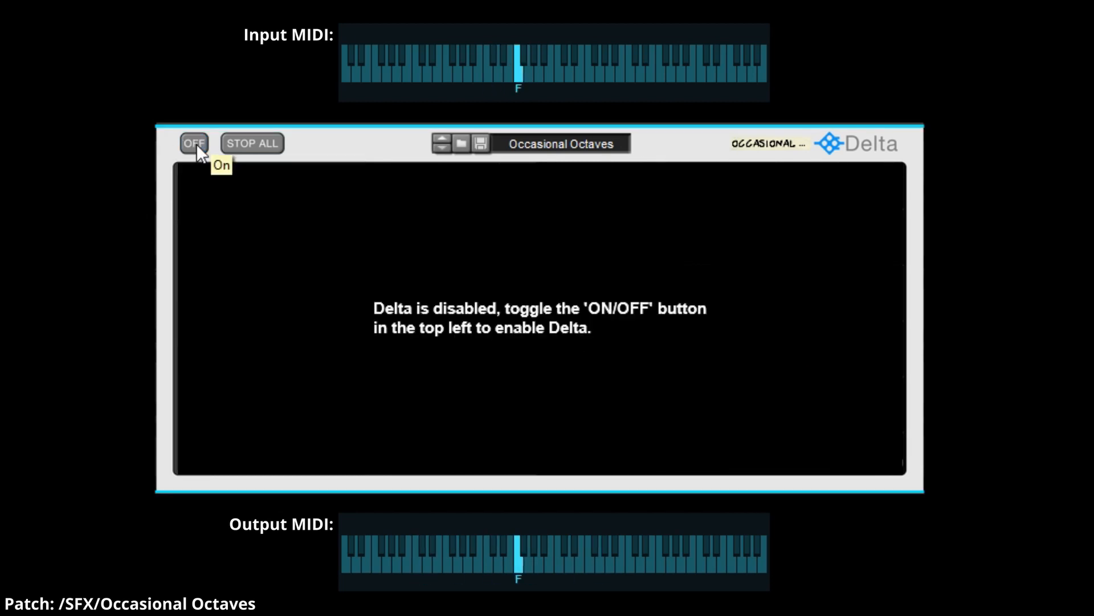
left_click(194, 143)
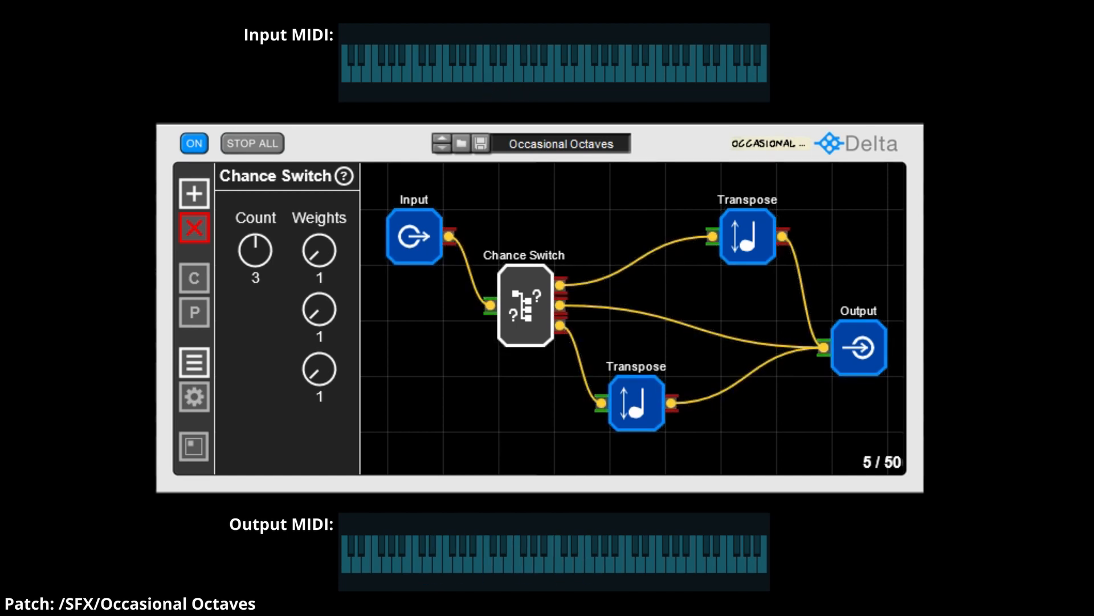
Step through Staggered Builder to load the Chord Sequence 4 patch
left_click(443, 139)
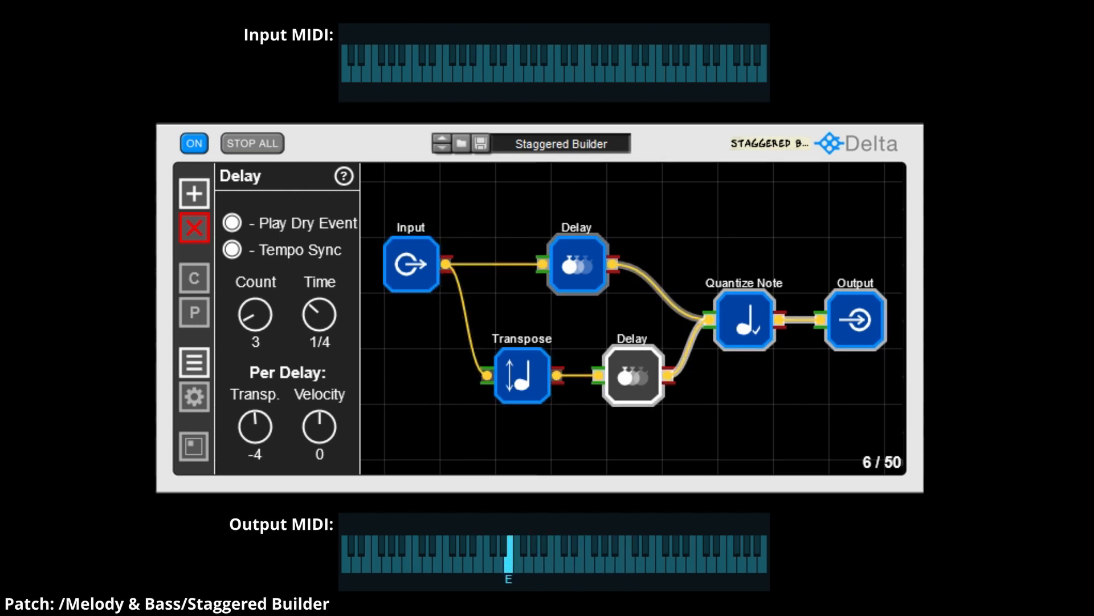
left_click(441, 138)
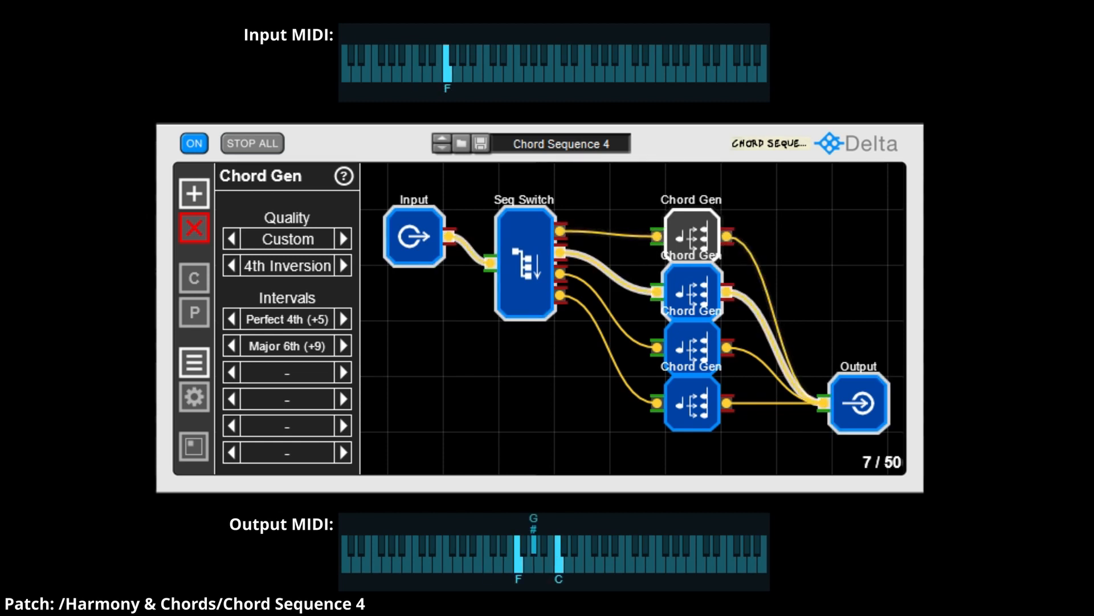